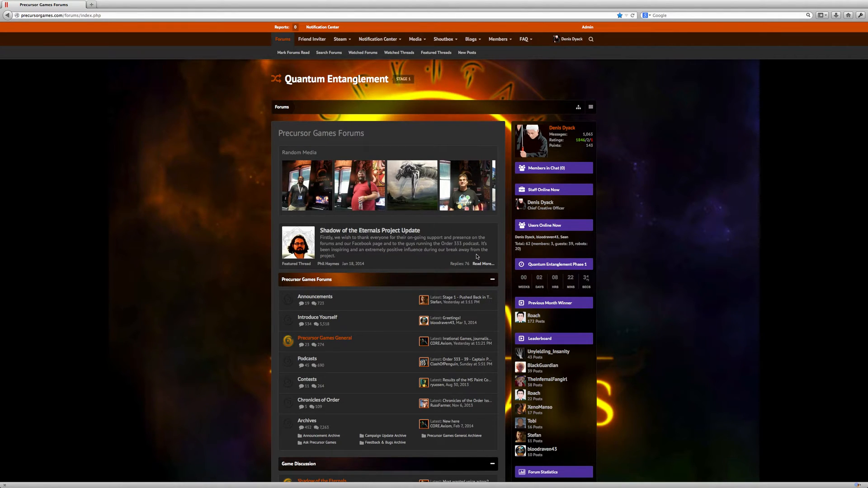
mouse_move(486, 59)
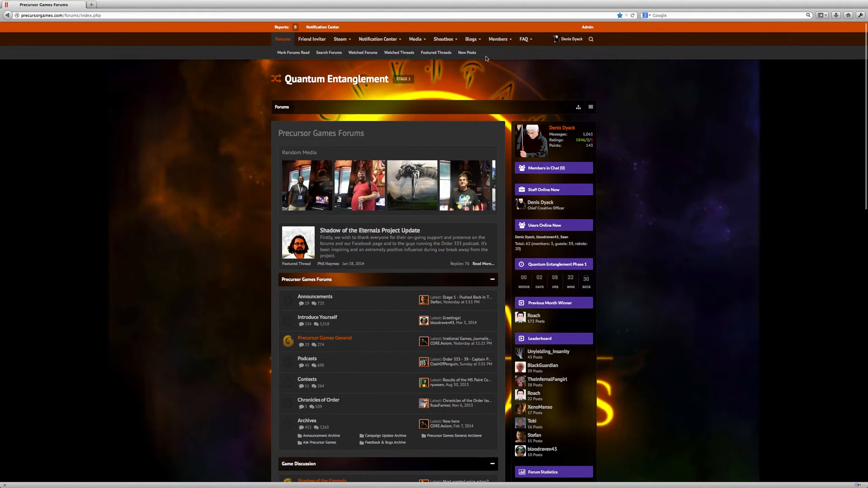
Reach the Community Blogs home page from the Blogs menu in the top navigation.
left_click(471, 39)
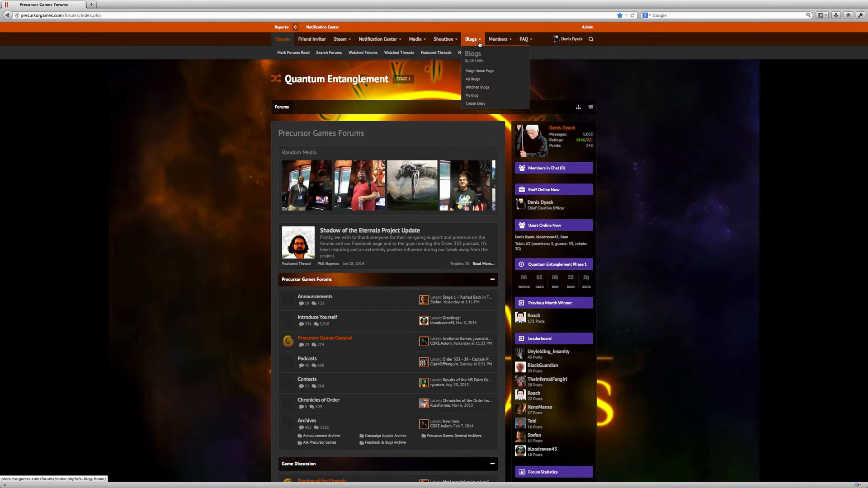
mouse_move(480, 66)
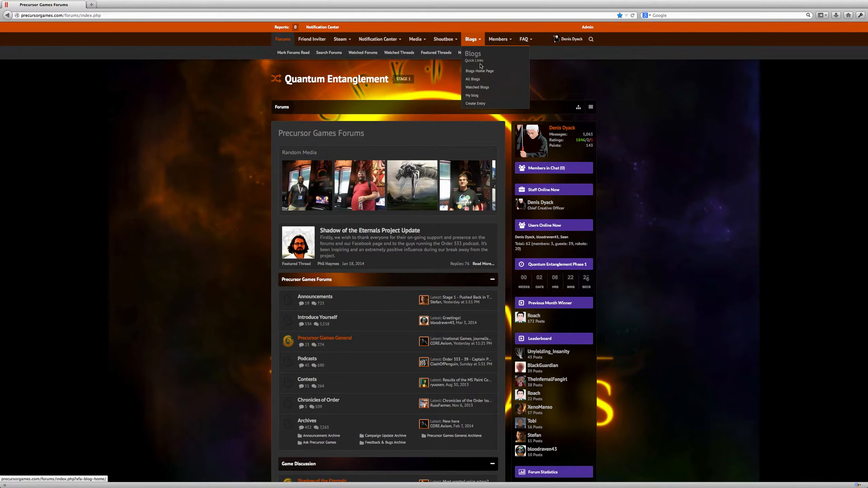
mouse_move(480, 70)
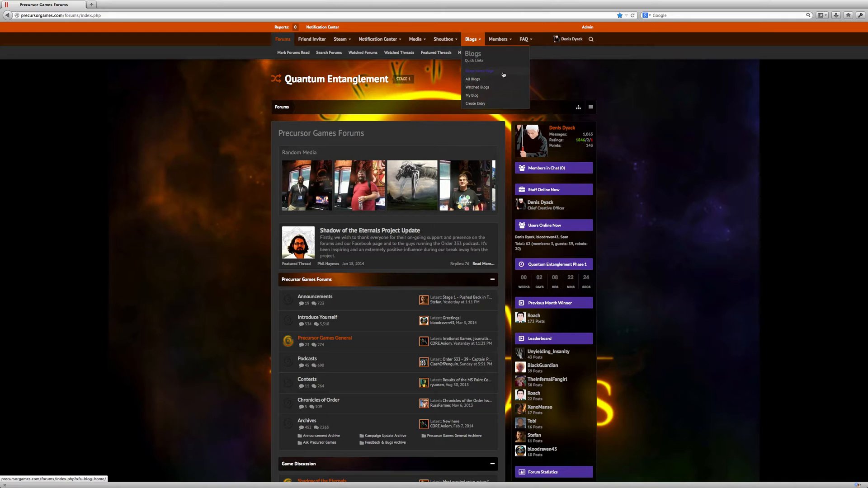
mouse_move(486, 80)
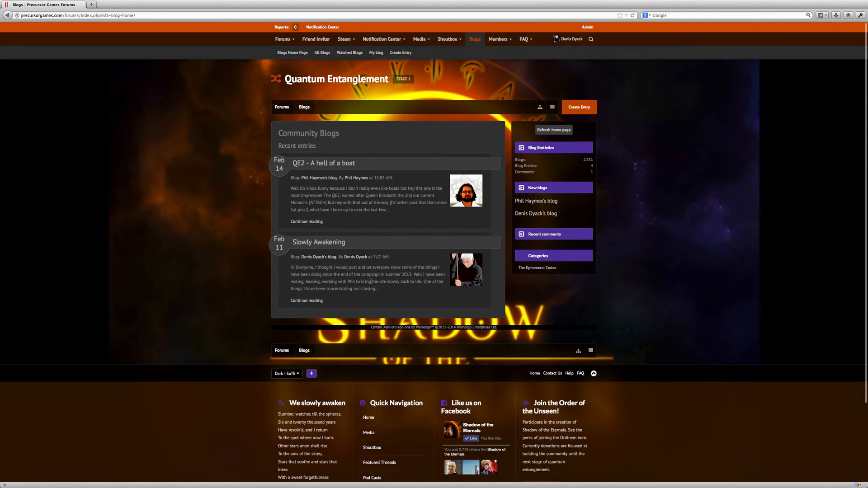
Open Denis Dyack's 'Slowly Awakening' entry from the Community Blogs list.
left_click(323, 163)
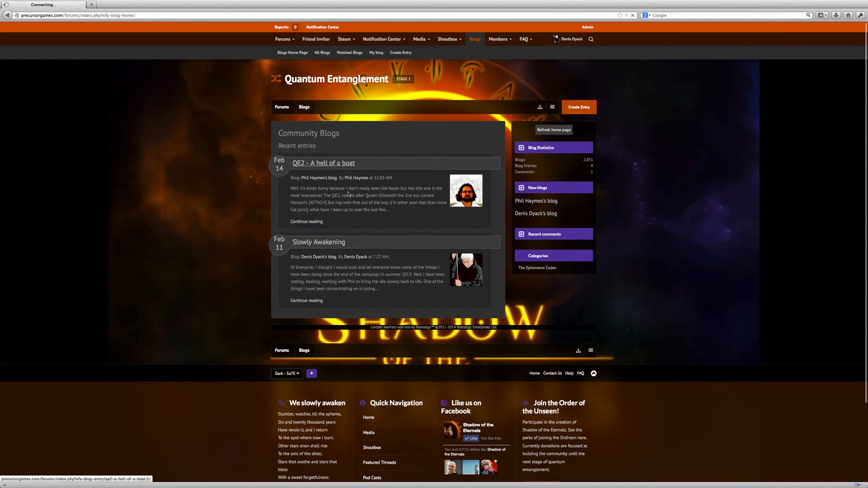
left_click(324, 163)
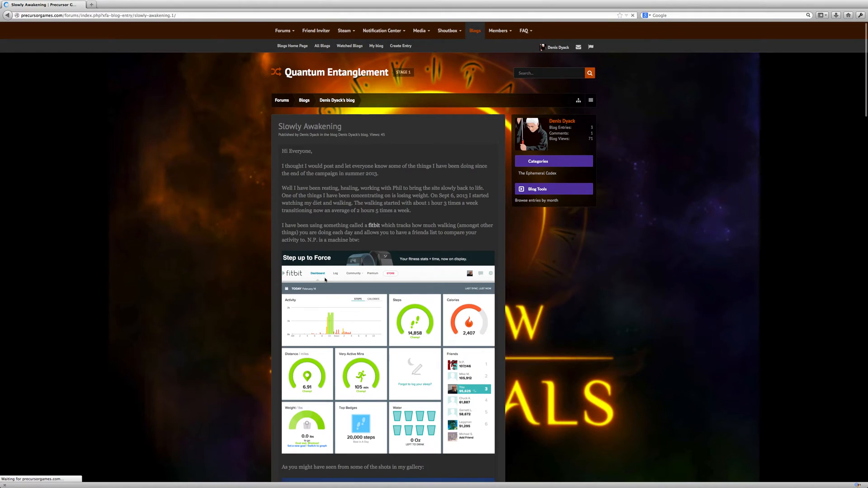
Read through the Slowly Awakening entry, then start a blank Create Entry form on your blog.
scroll("down", 3)
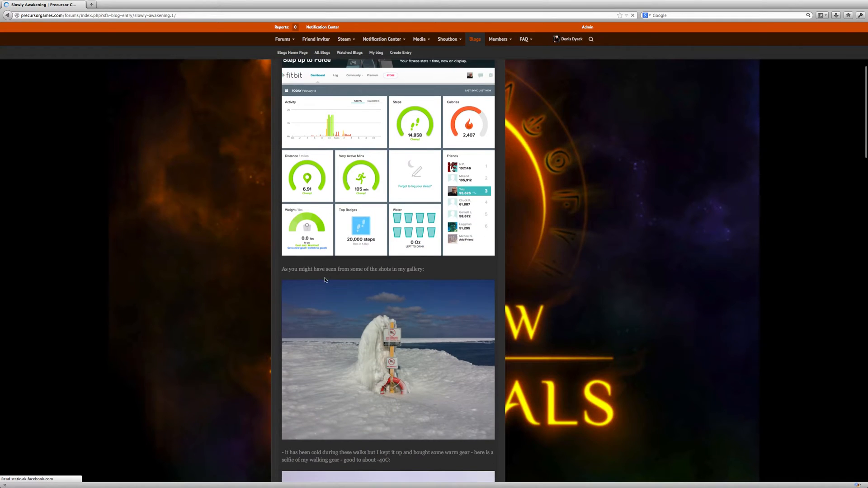
scroll("down", 3)
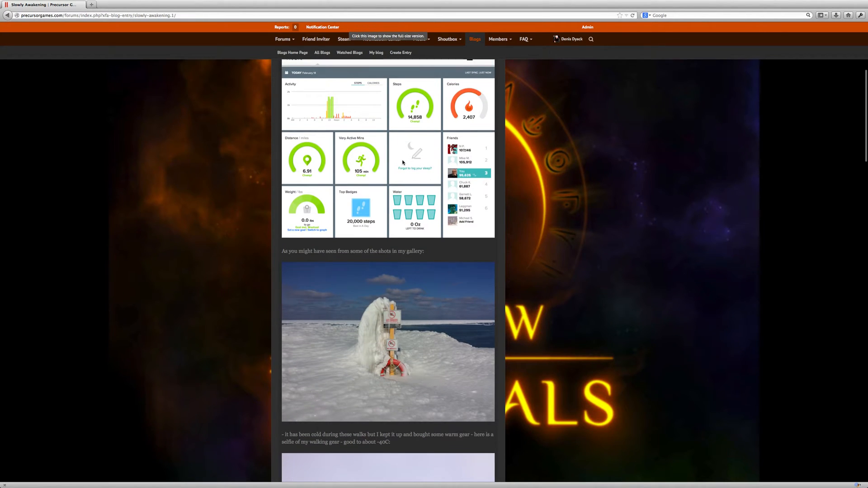
scroll("down", 3)
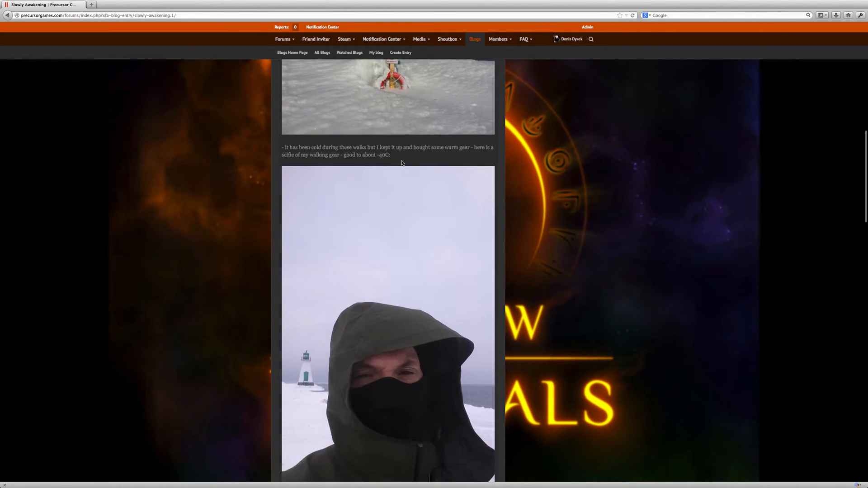
scroll("down", 3)
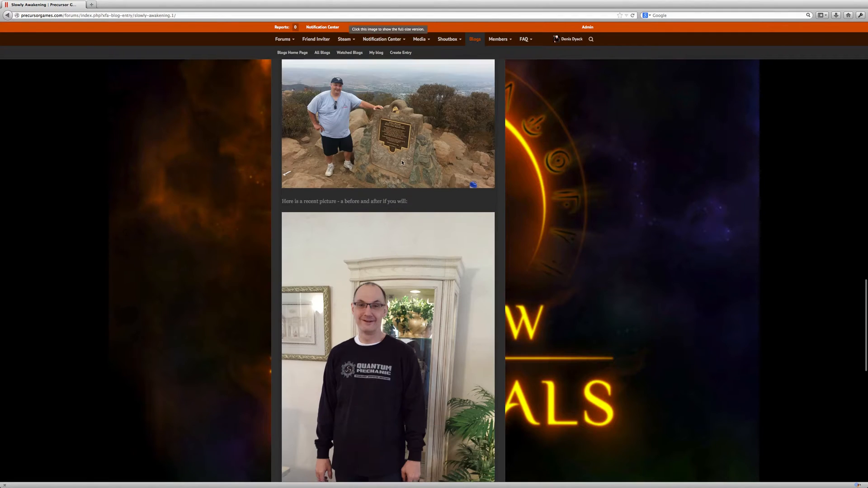
scroll("down", 3)
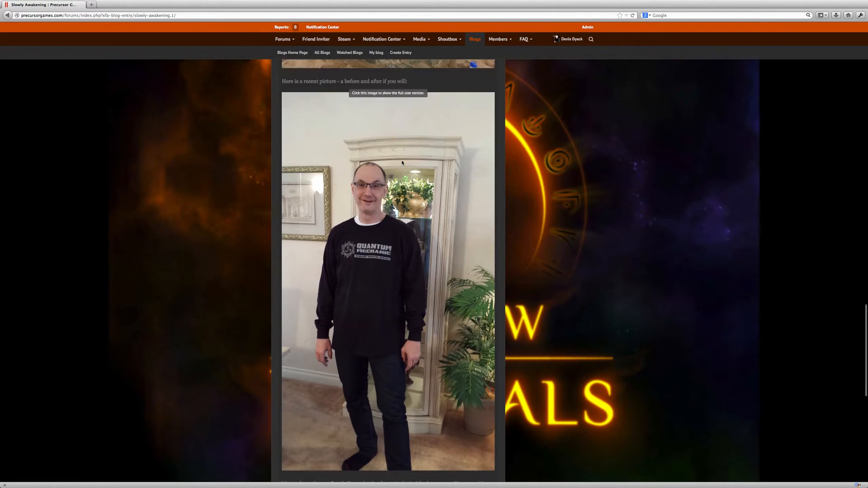
scroll("down", 3)
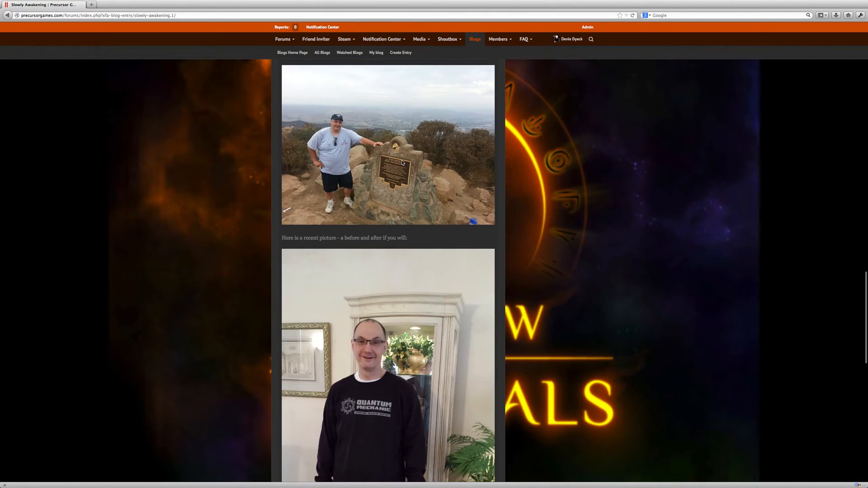
scroll("down", 3)
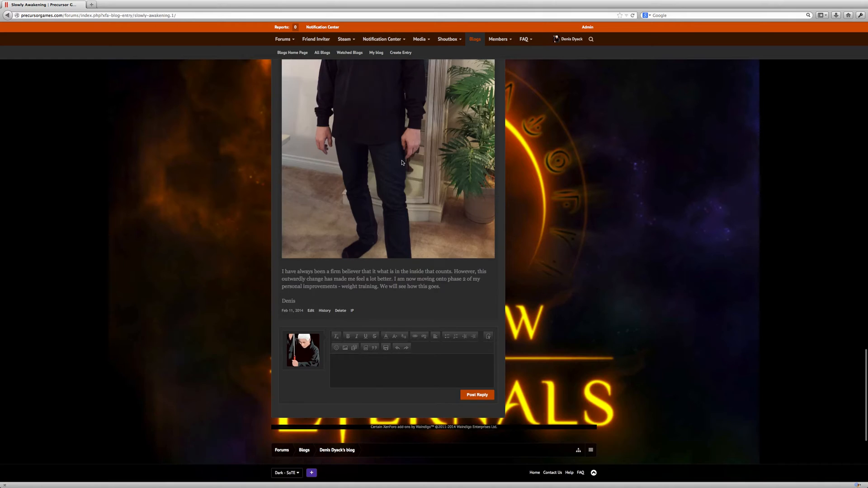
scroll("up", 3)
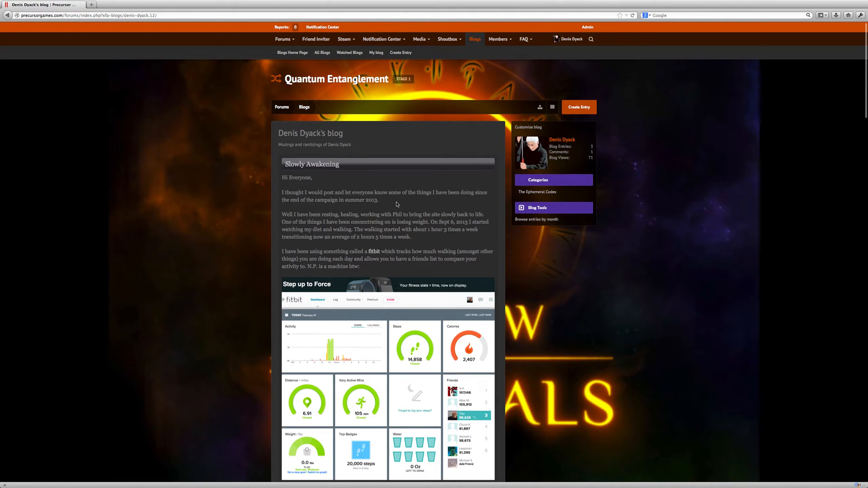
mouse_move(402, 146)
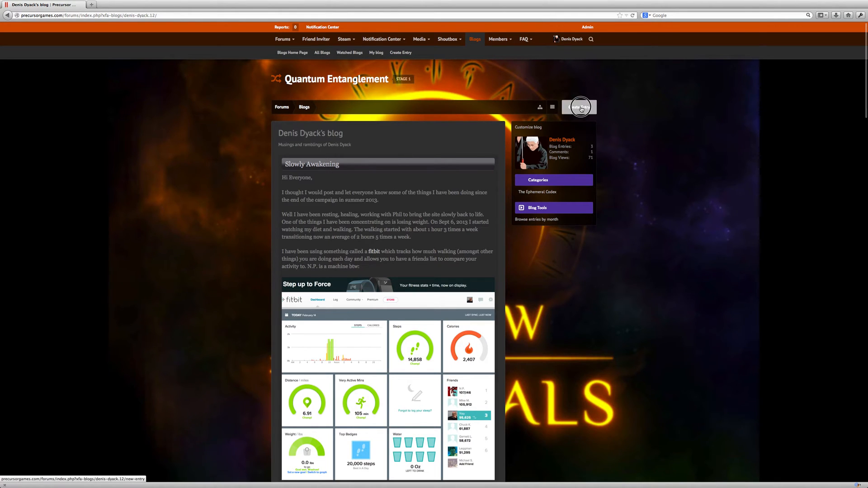
left_click(579, 107)
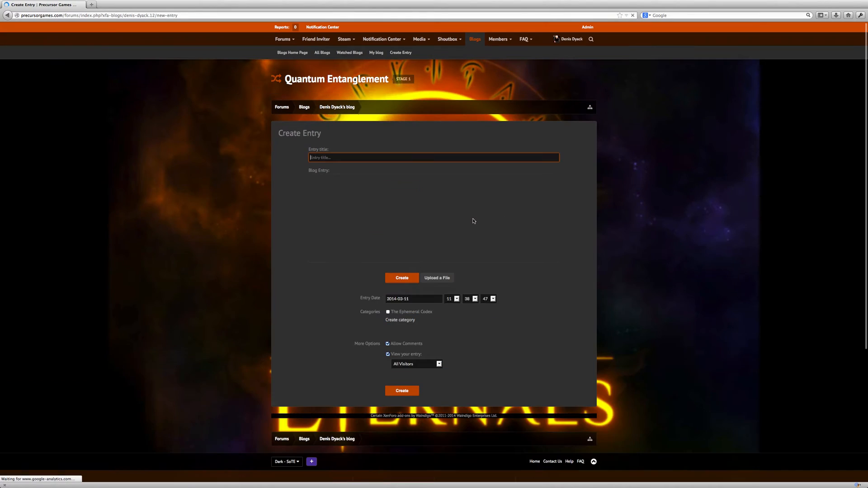
Title the entry 'My Cats, I love my cats!' using the remembered autocomplete suggestion.
left_click(433, 158)
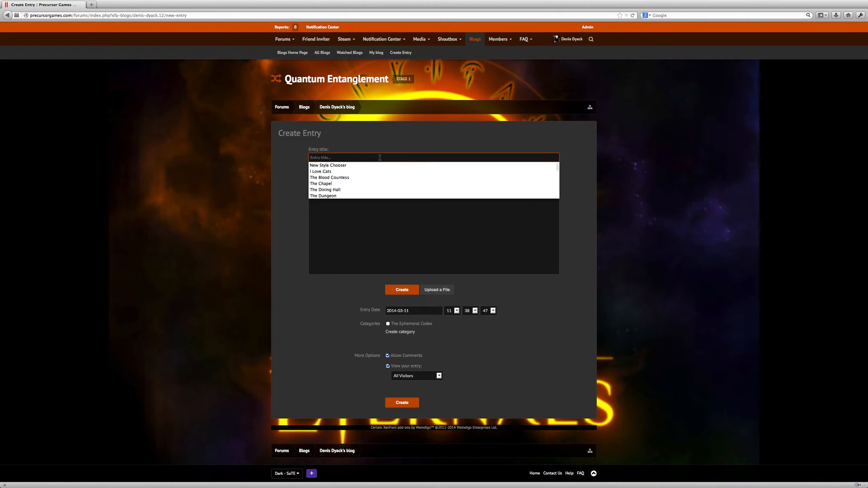
type("My")
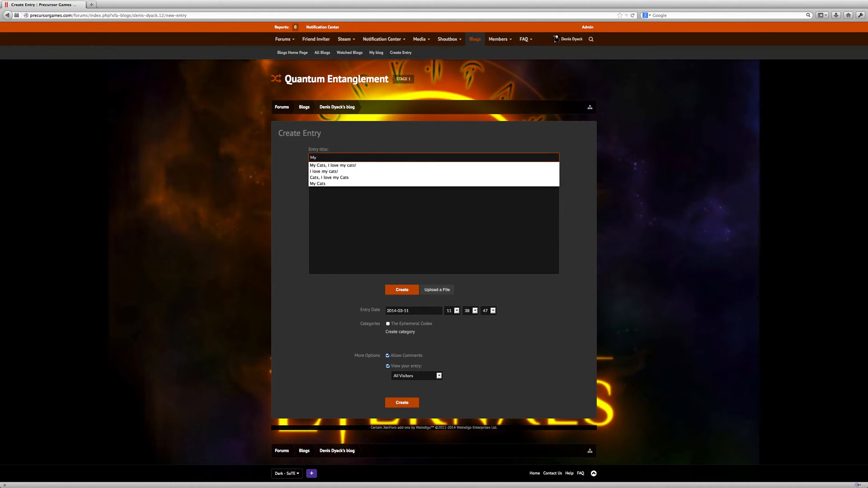
mouse_move(374, 165)
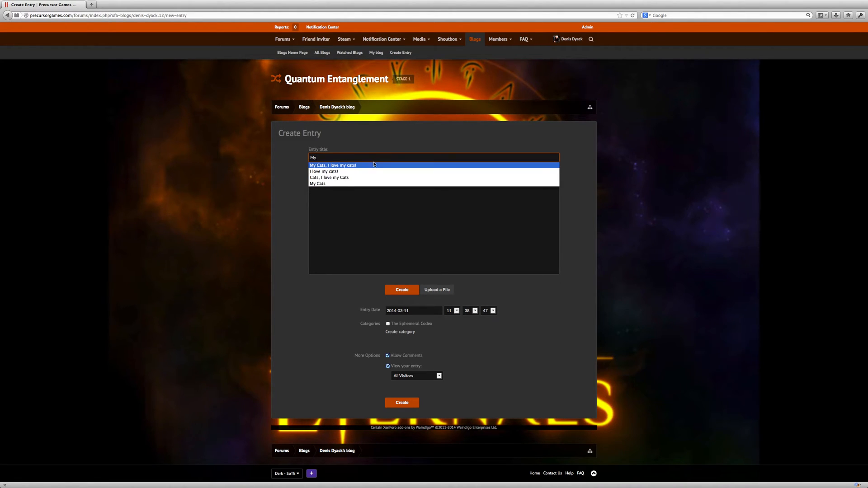
left_click(332, 165)
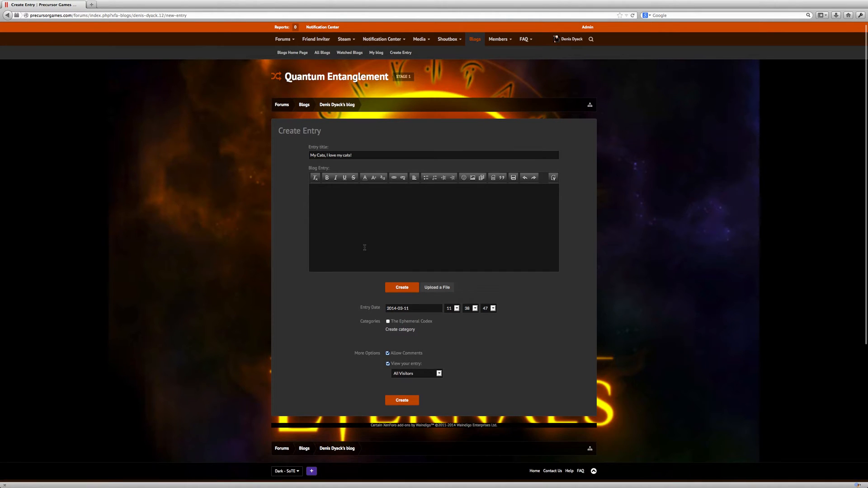
mouse_move(437, 288)
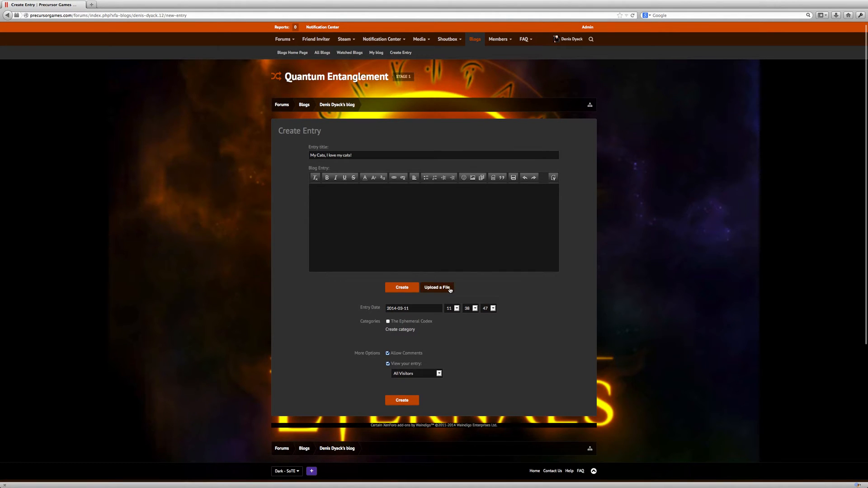
mouse_move(454, 292)
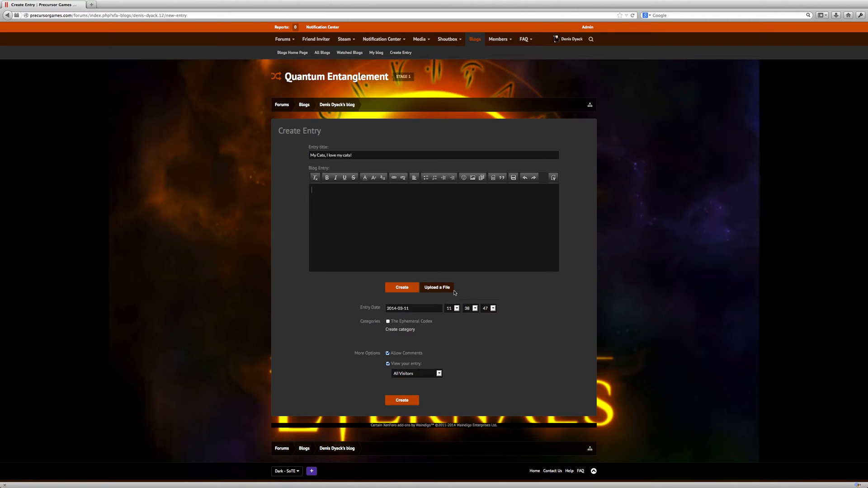
Write the opening line 'I have 3 cats, Willies, Gracie and Owen.' and start attaching photos.
type("I have")
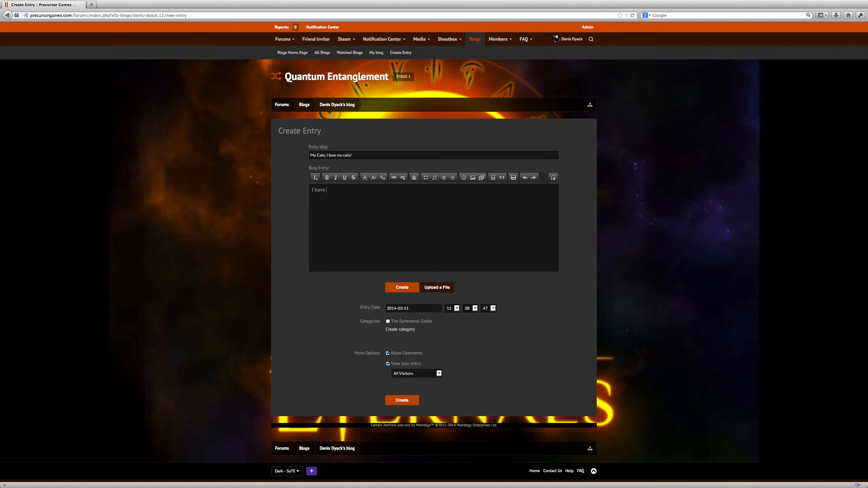
type("3 cats")
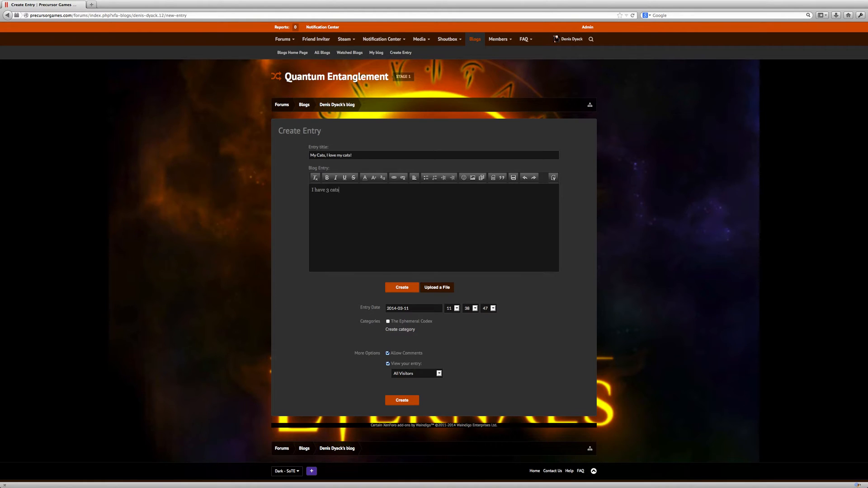
type(", Willies, Gracie an")
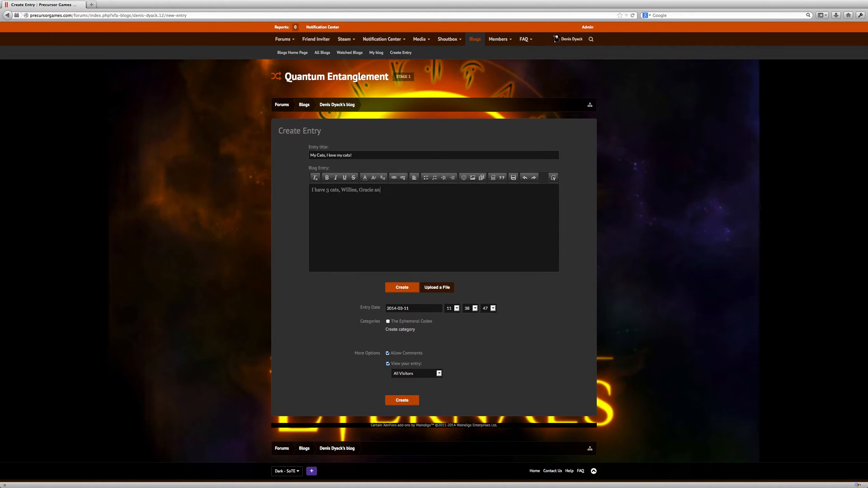
type("d Owen:")
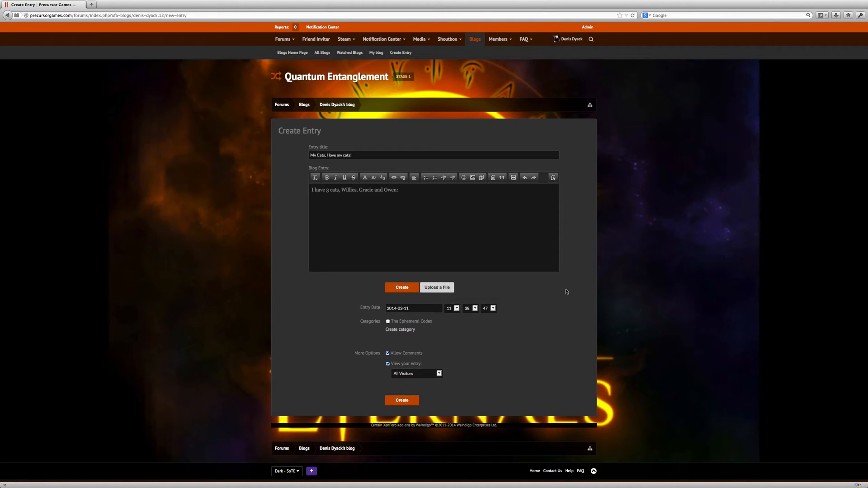
left_click(437, 287)
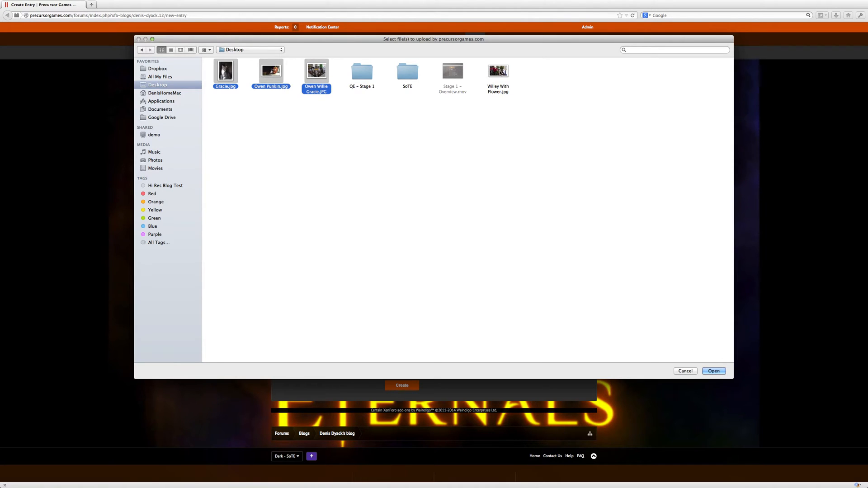
Upload the selected cat photos from the Desktop as entry attachments.
left_click(714, 371)
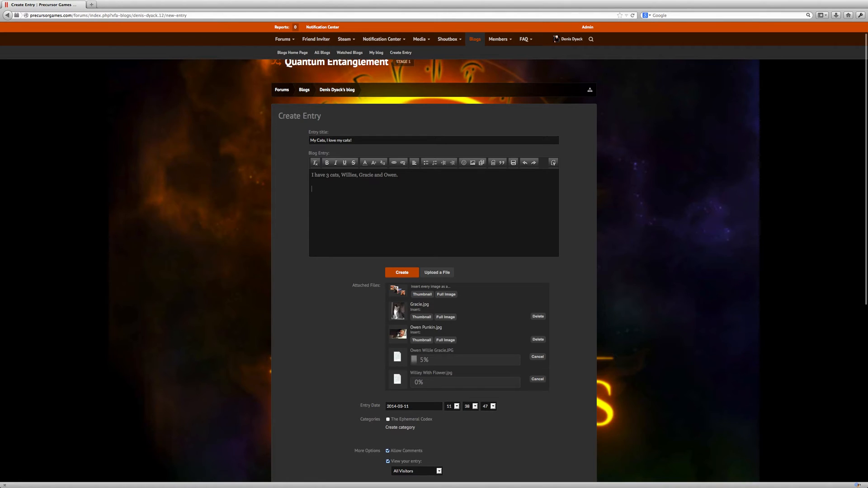
Caption Owen, Gracie and Willie, inserting Willie's photo full-size under his caption.
type("This is Owne")
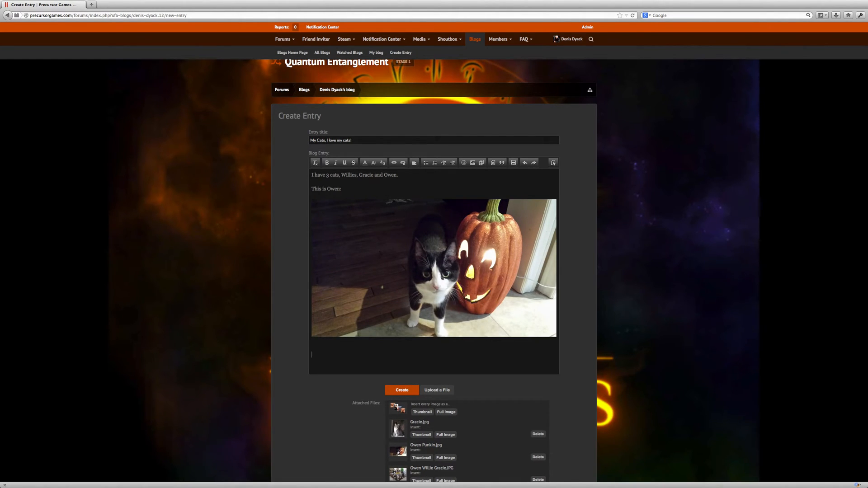
type("This is")
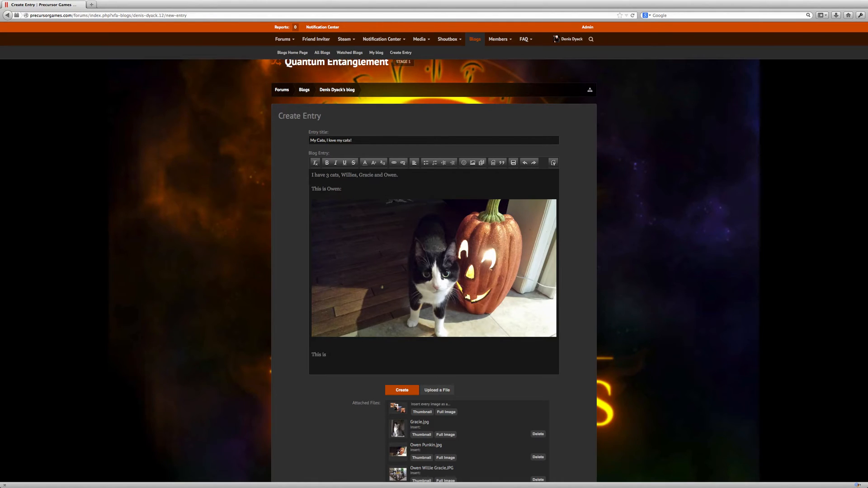
type("Gracie:")
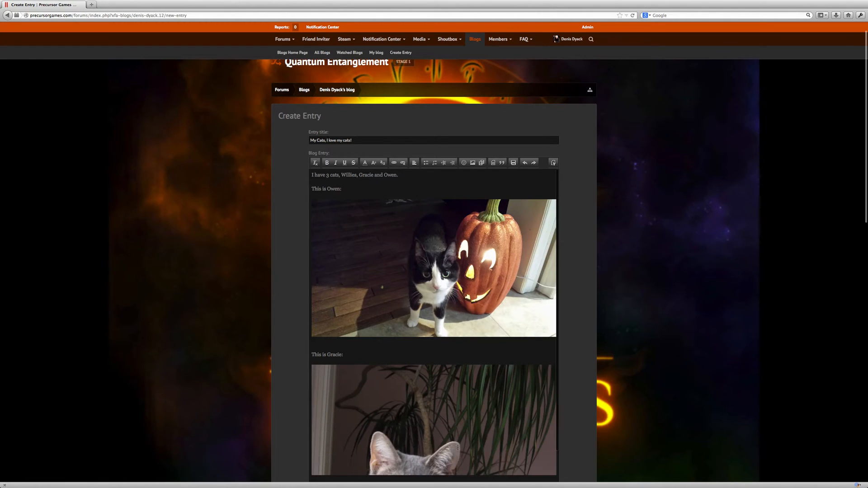
scroll("down", 3)
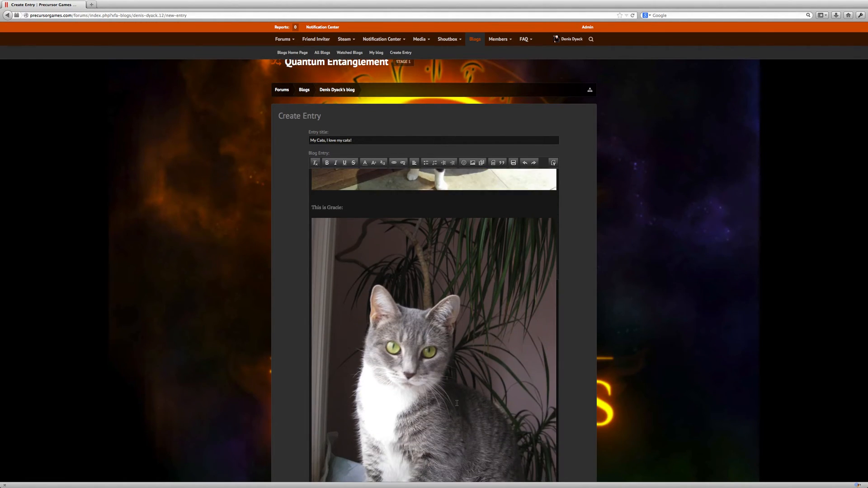
scroll("down", 3)
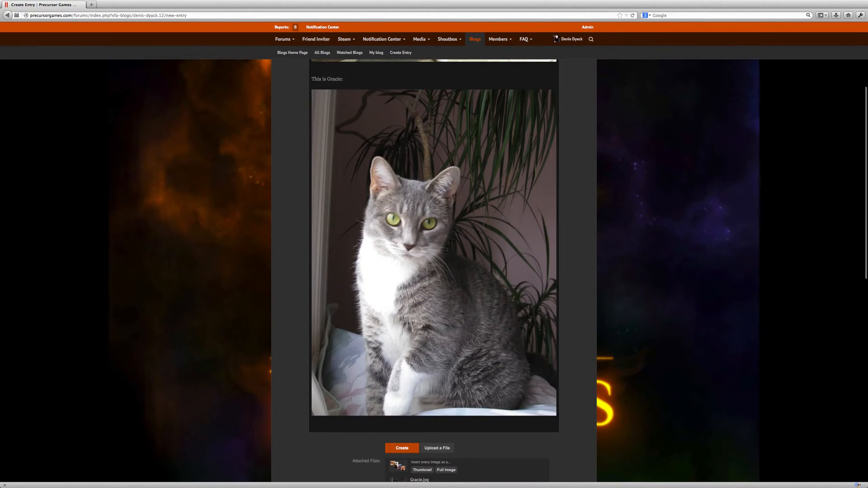
scroll("down", 3)
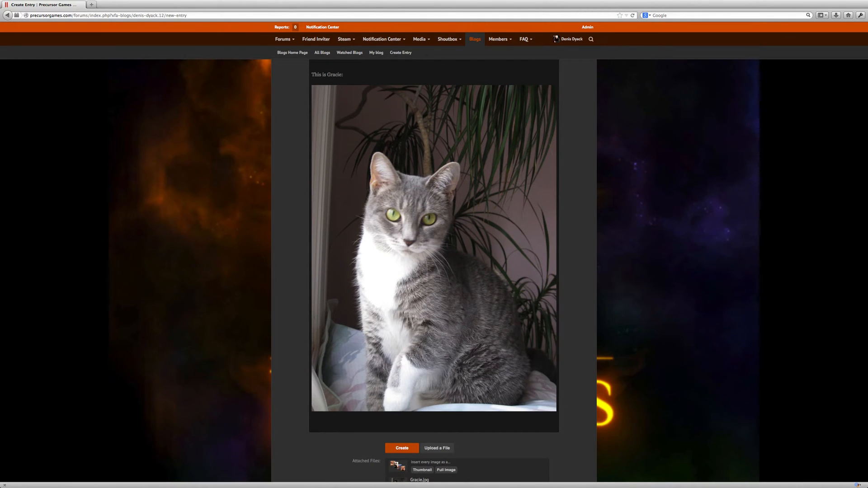
type("Tis")
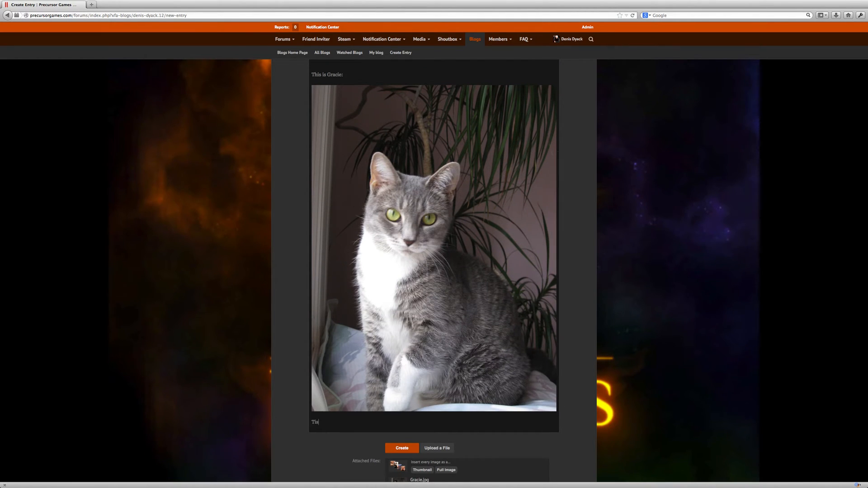
type("This W")
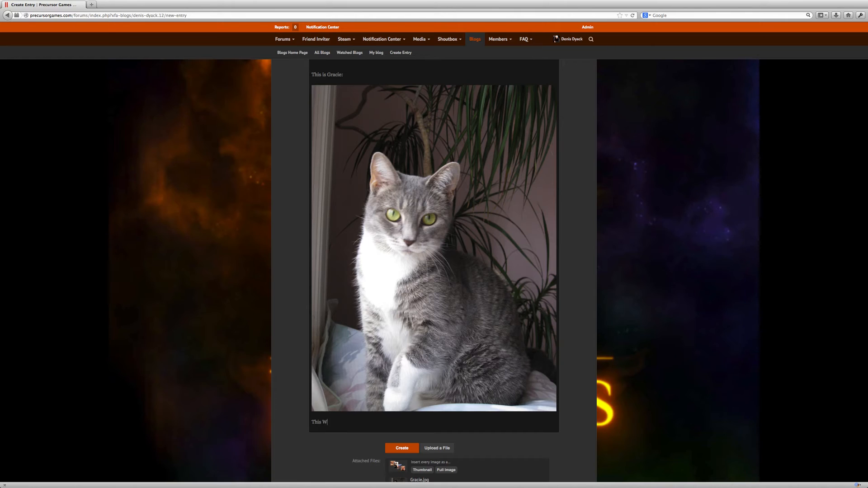
type("illie:")
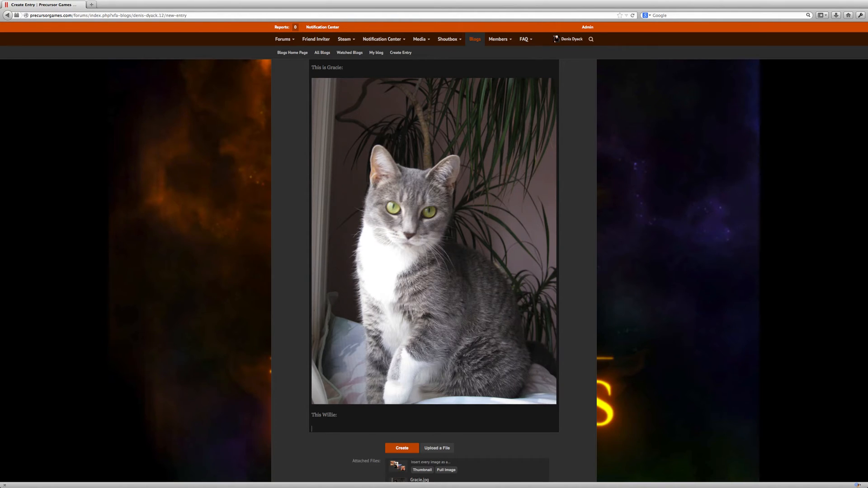
scroll("down", 3)
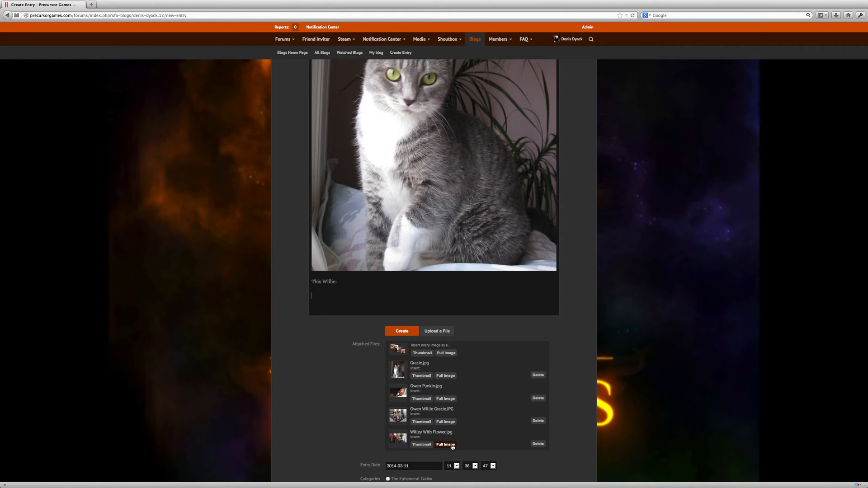
left_click(445, 444)
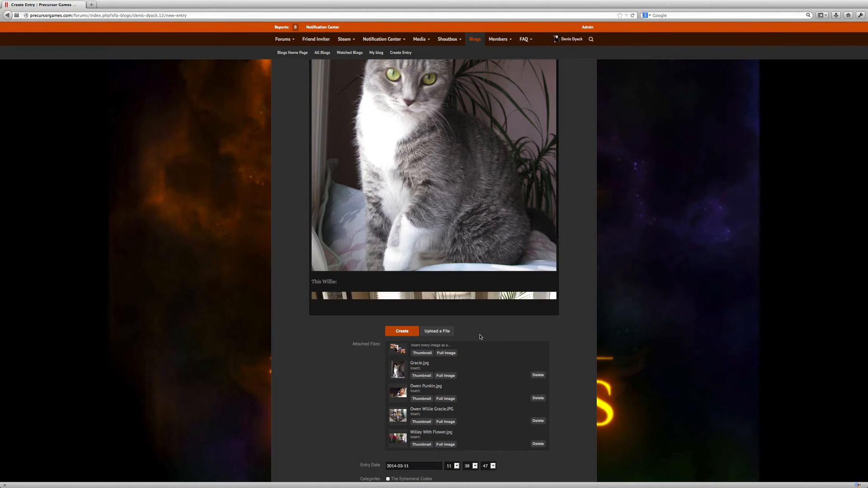
Add the 'Here is all' caption with the three-cats photo and close with 'I love them very much!'.
scroll("down", 3)
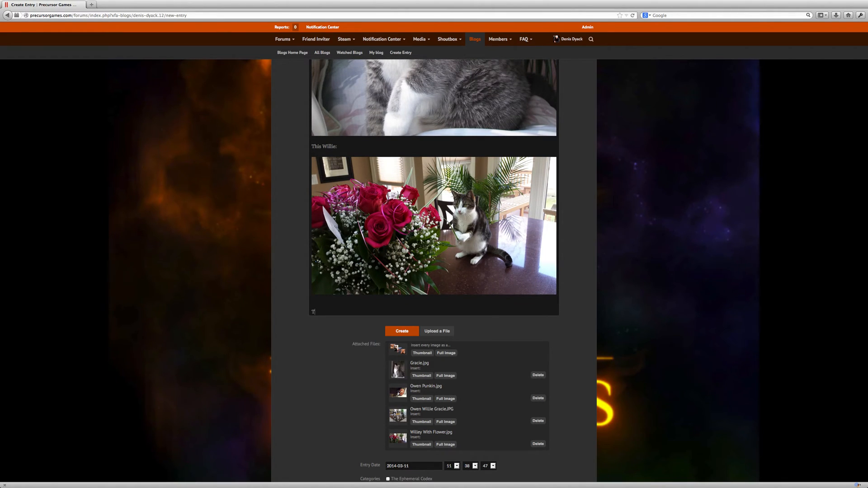
type("Here is all 3:")
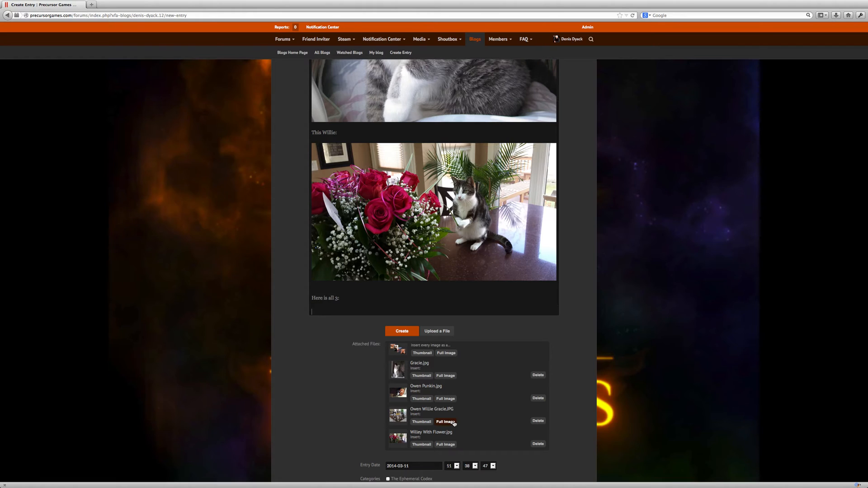
left_click(445, 421)
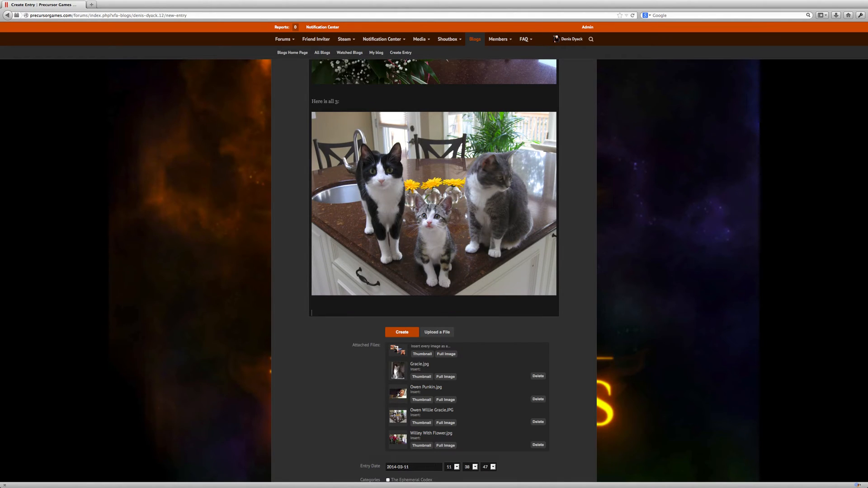
type("I love them very much")
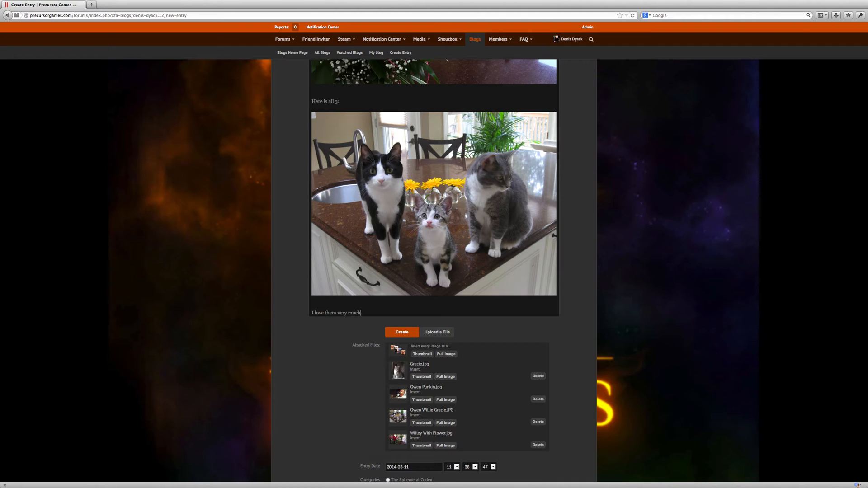
type("!")
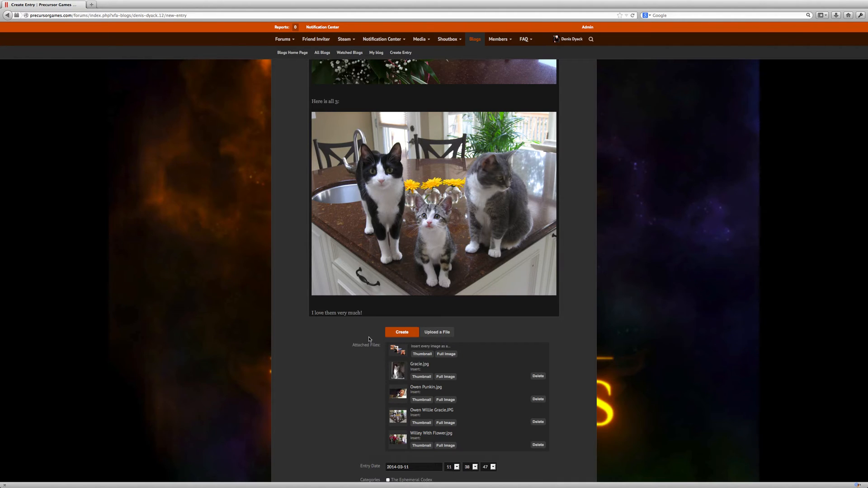
scroll("down", 3)
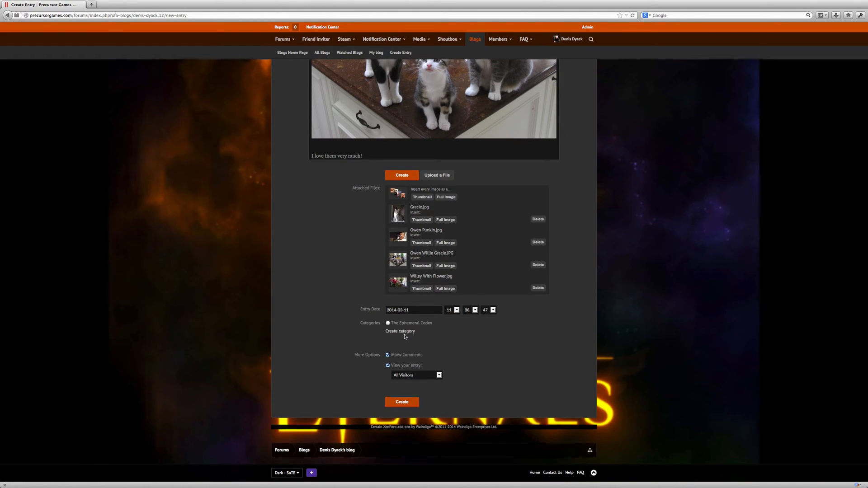
Create a new blog category 'My Cats' and have it ticked for this entry.
left_click(400, 331)
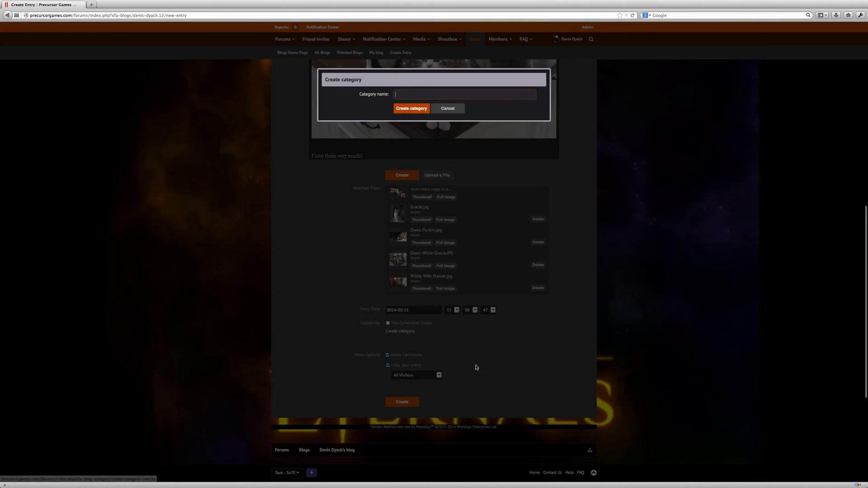
type("My C")
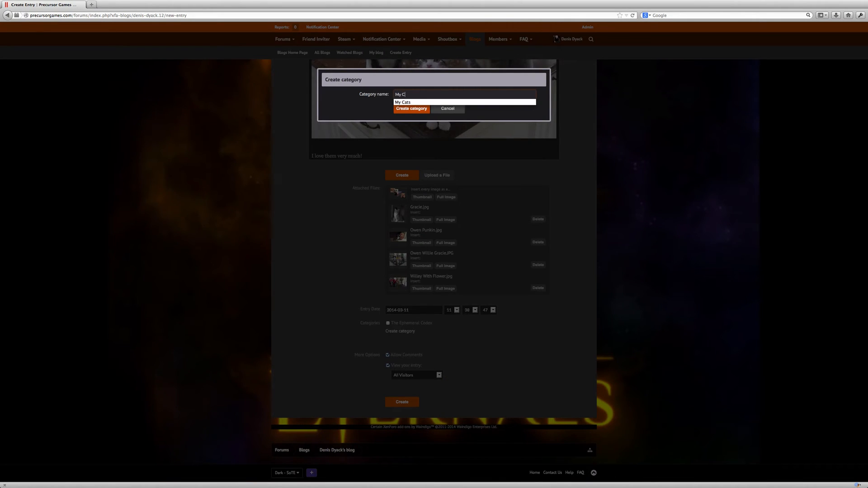
left_click(403, 102)
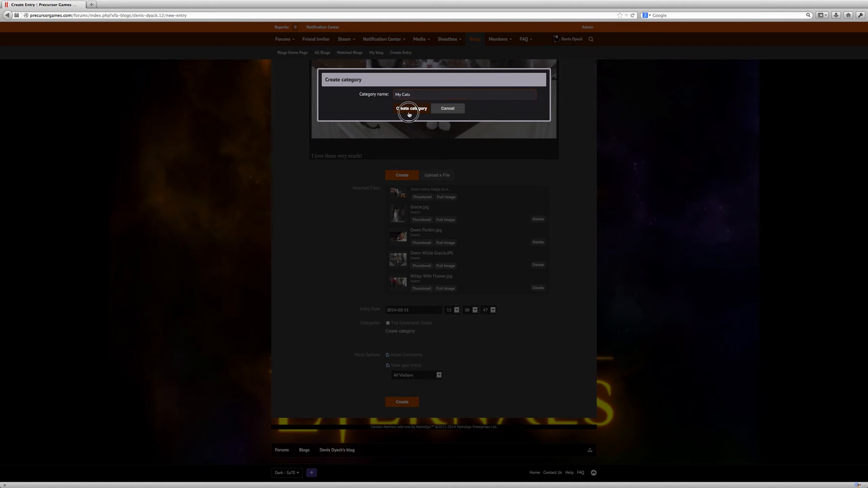
left_click(411, 107)
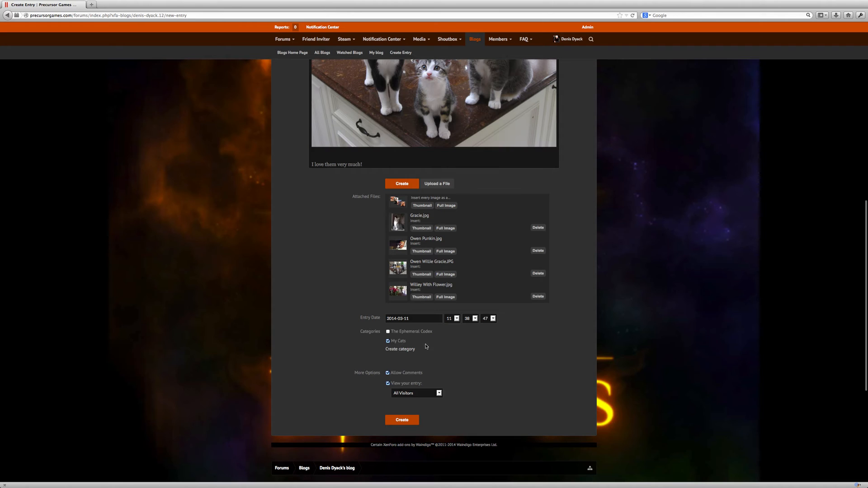
mouse_move(469, 364)
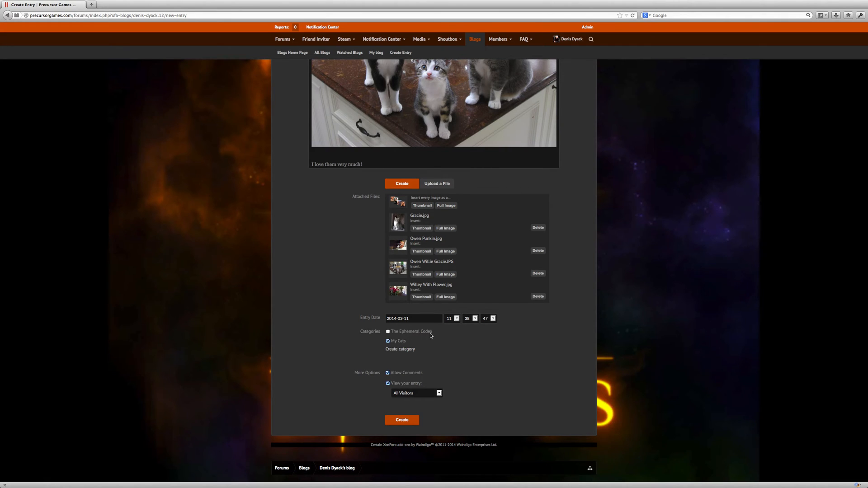
mouse_move(429, 341)
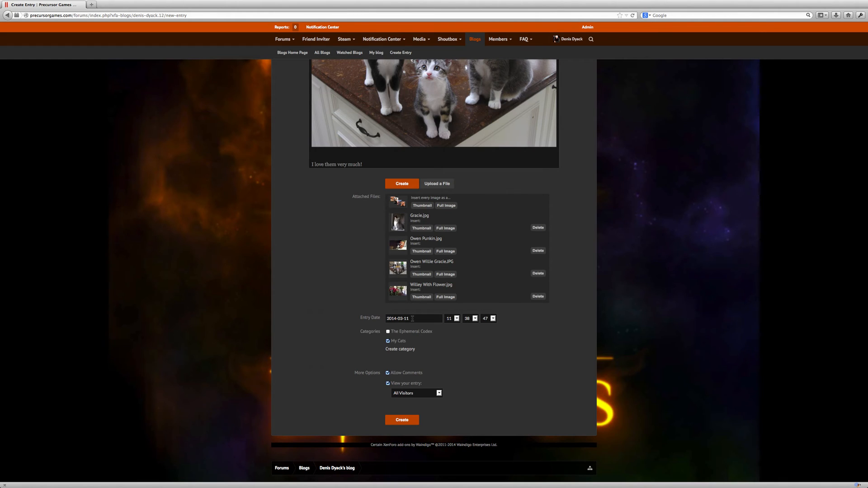
Leave the entry date unchanged and publish the entry with the Create button.
left_click(413, 317)
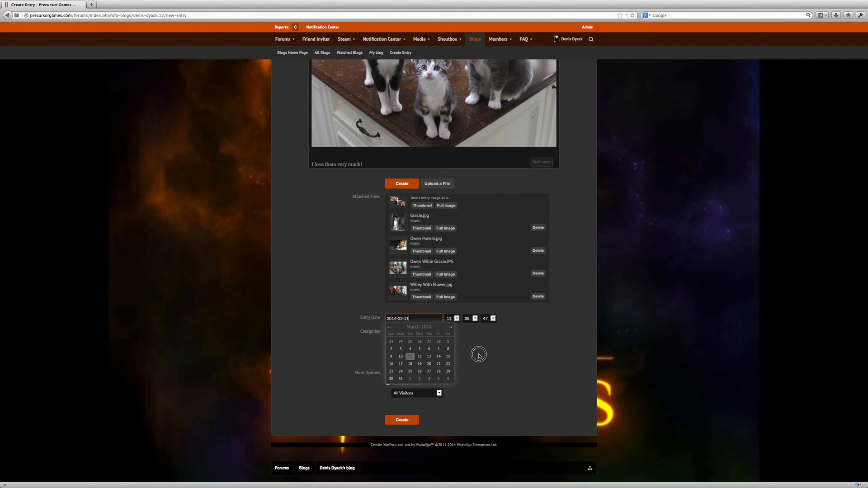
left_click(479, 354)
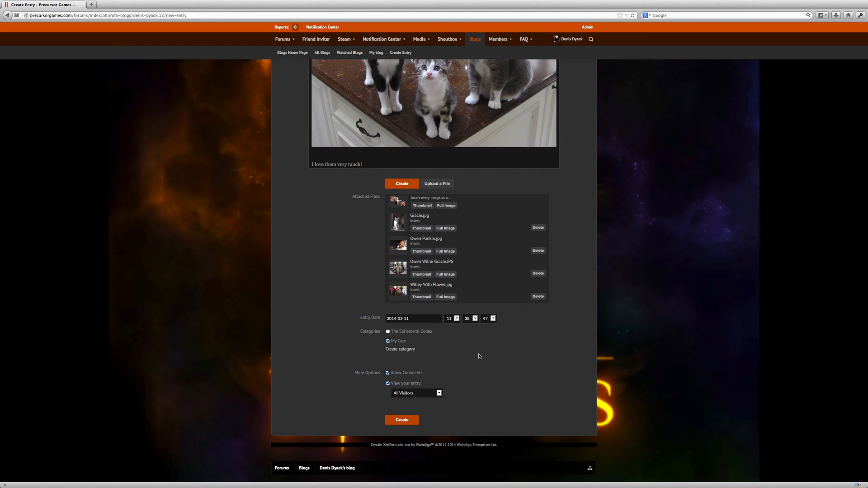
mouse_move(454, 400)
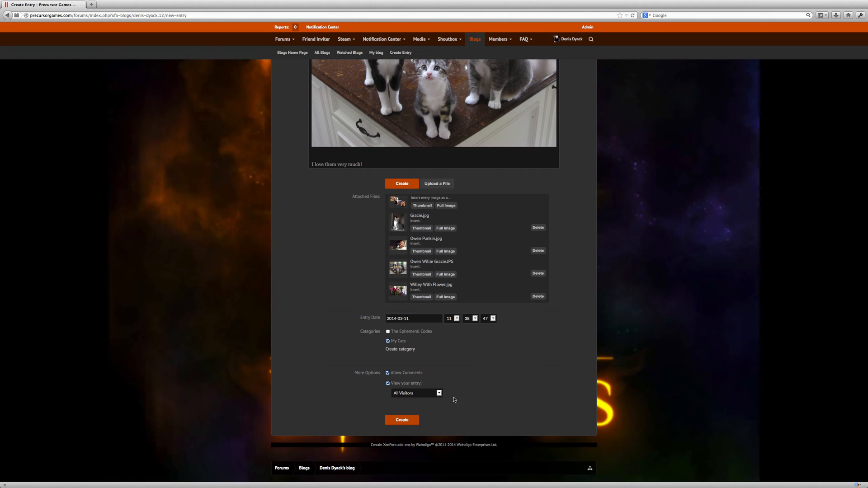
left_click(401, 419)
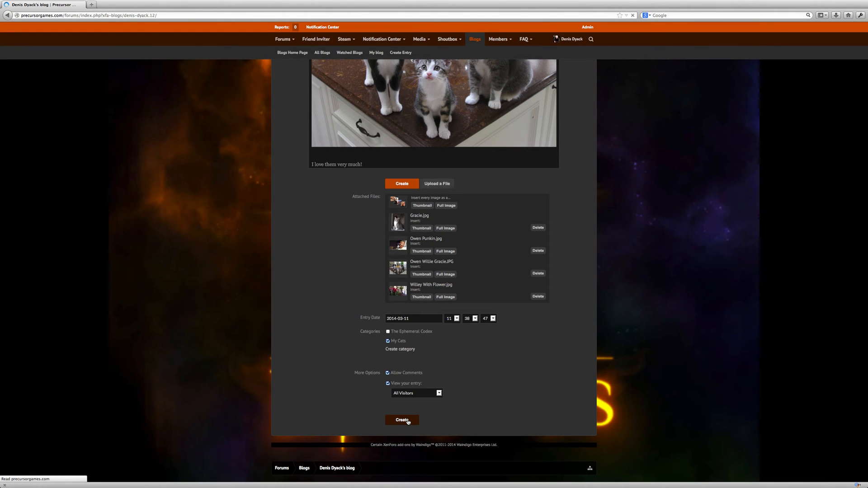
Scroll through the published cat entry's photos and captions on the blog page.
left_click(402, 420)
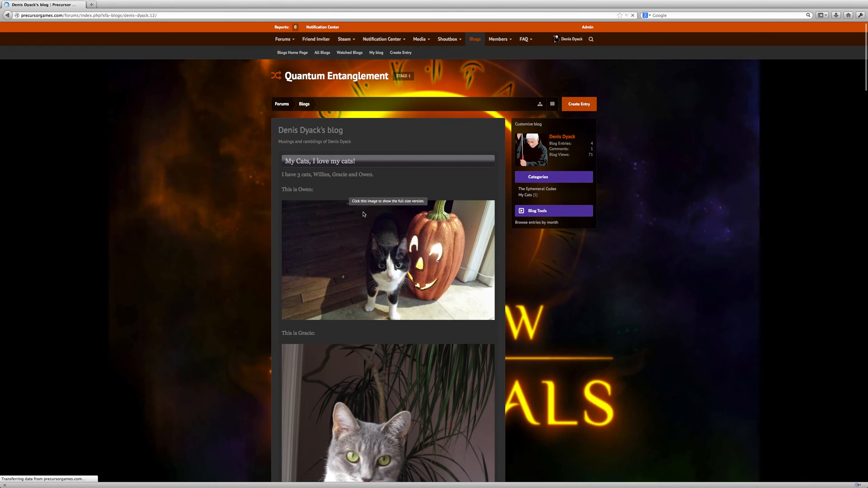
scroll("down", 3)
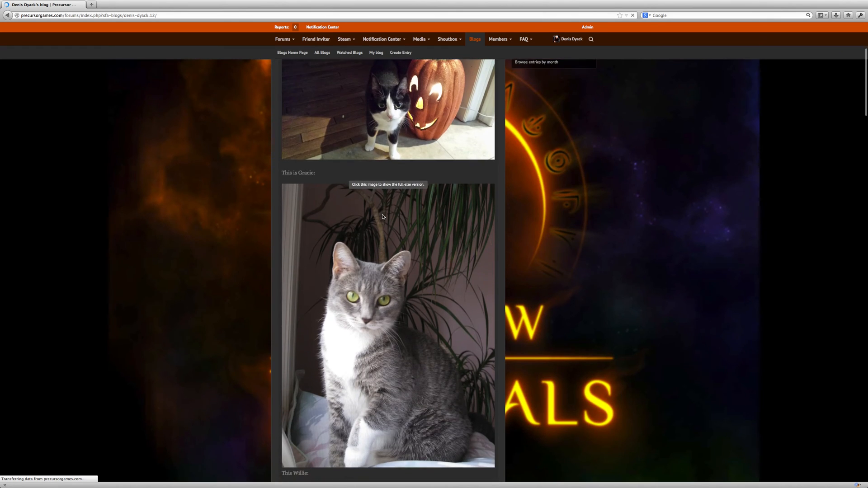
scroll("down", 3)
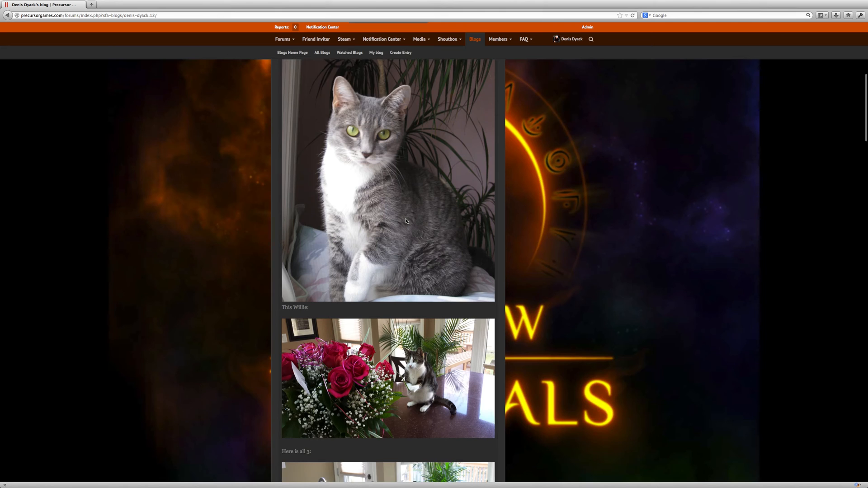
scroll("down", 3)
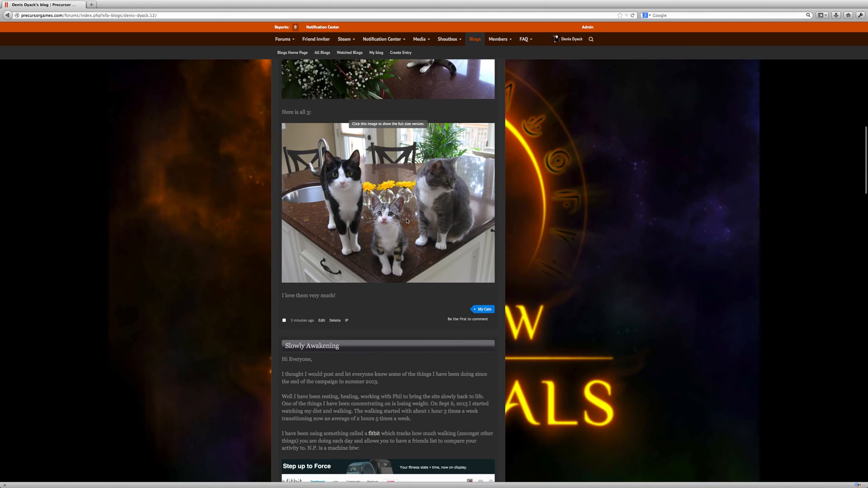
scroll("down", 3)
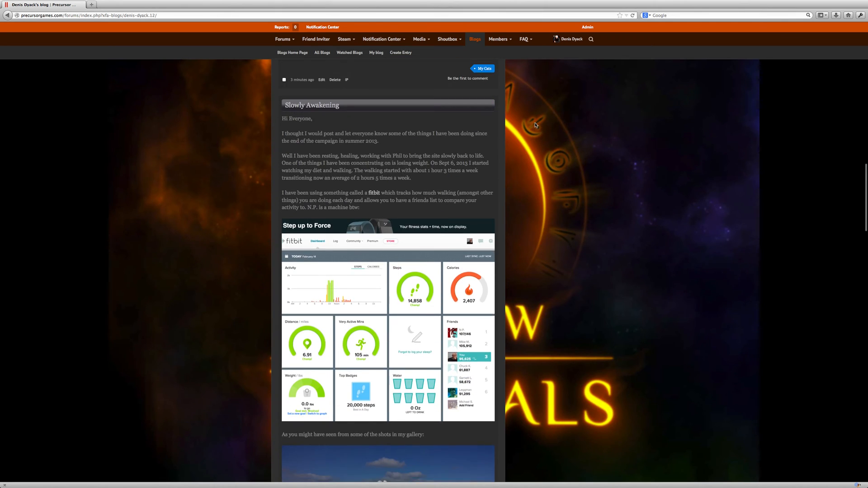
scroll("down", 3)
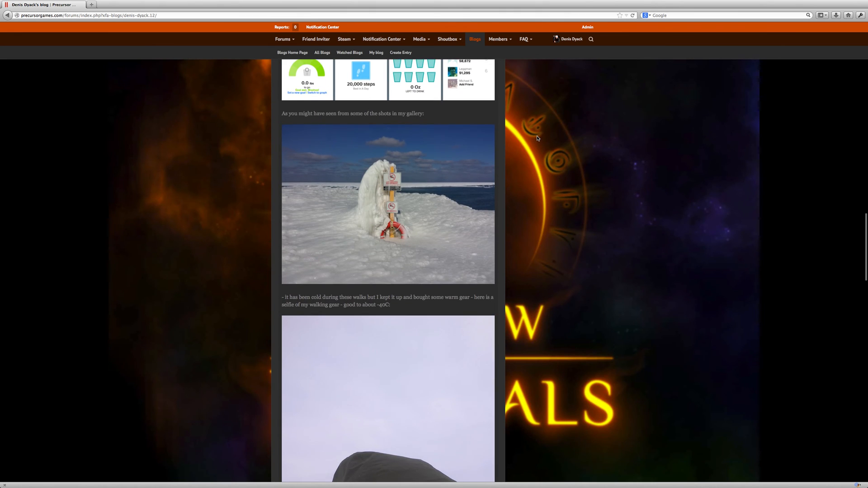
scroll("down", 3)
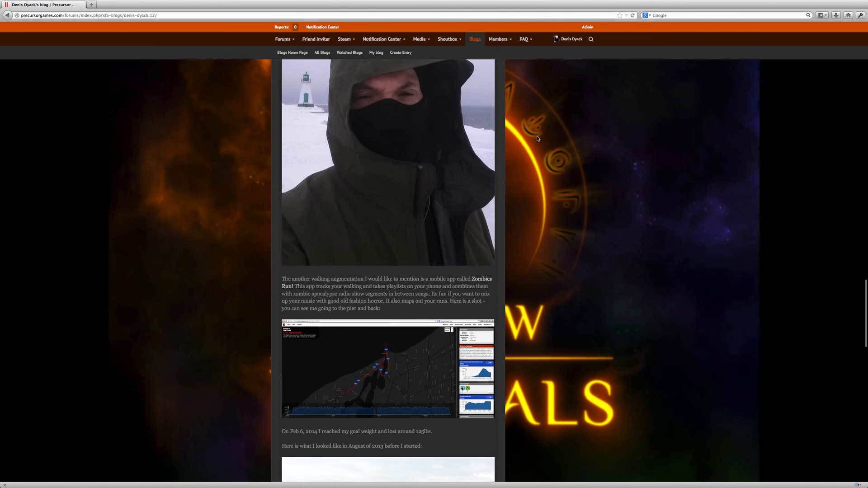
scroll("down", 3)
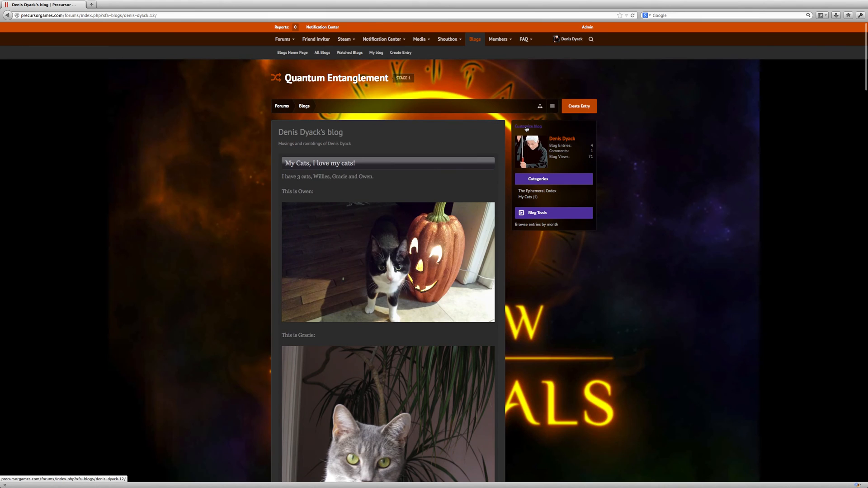
left_click(527, 127)
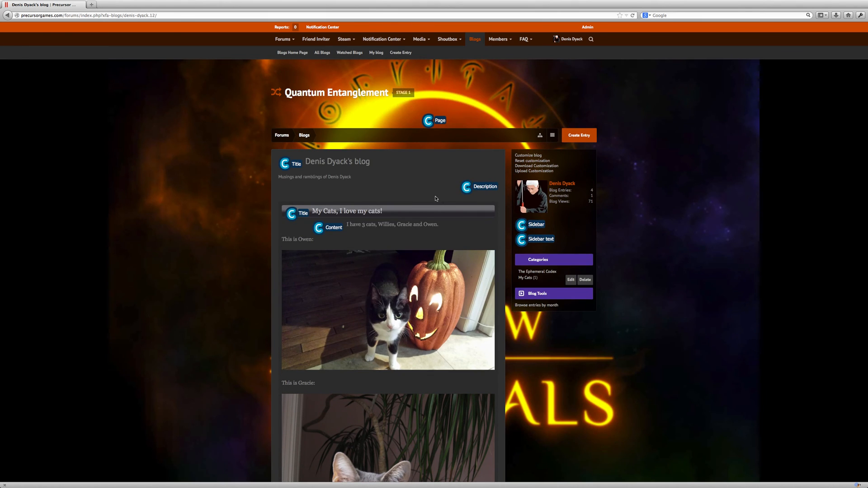
mouse_move(284, 172)
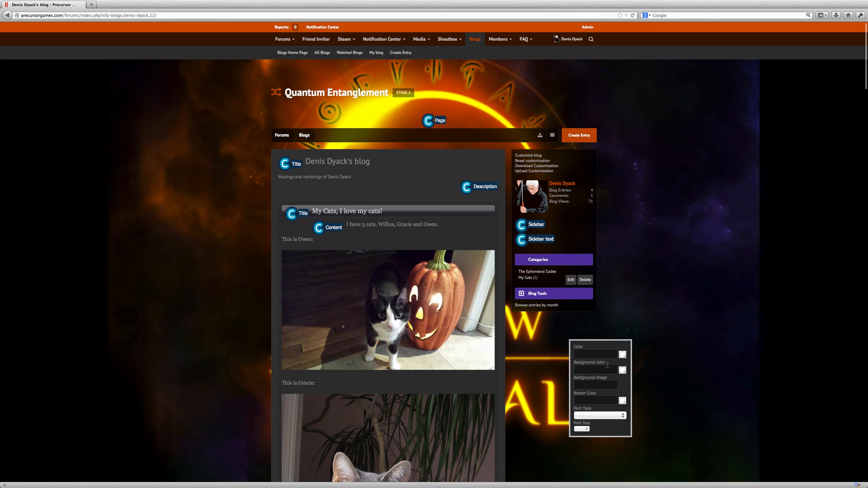
mouse_move(402, 295)
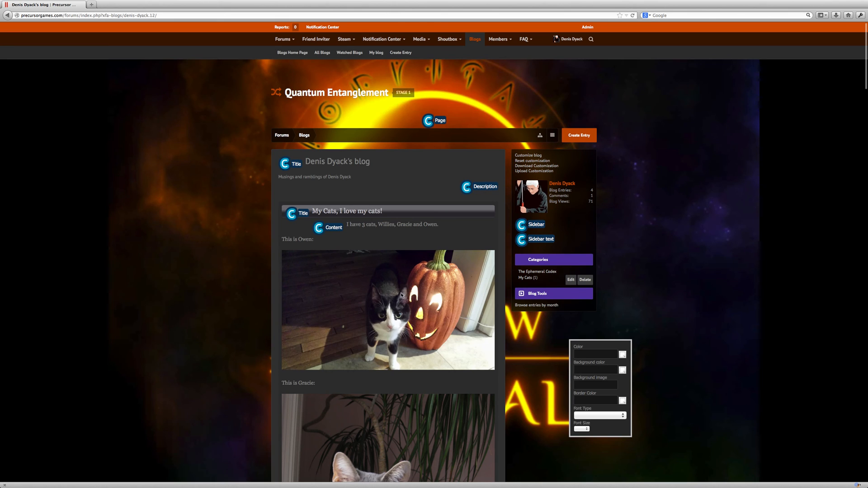
mouse_move(403, 266)
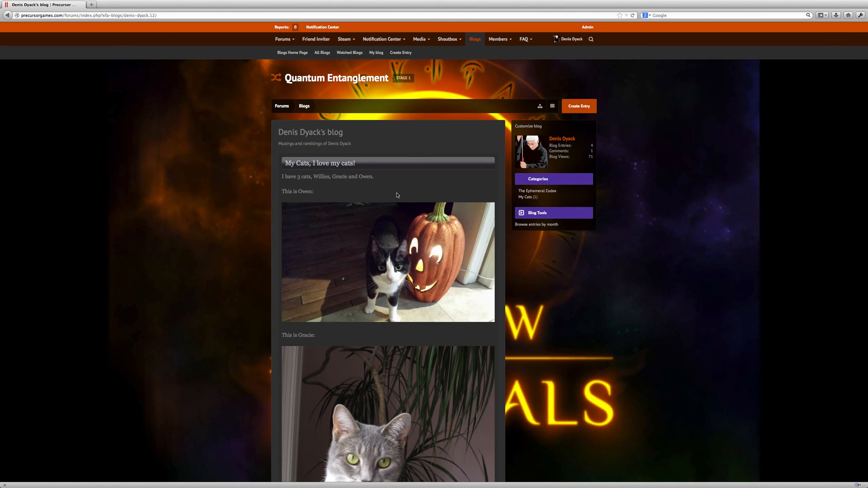
scroll("down", 3)
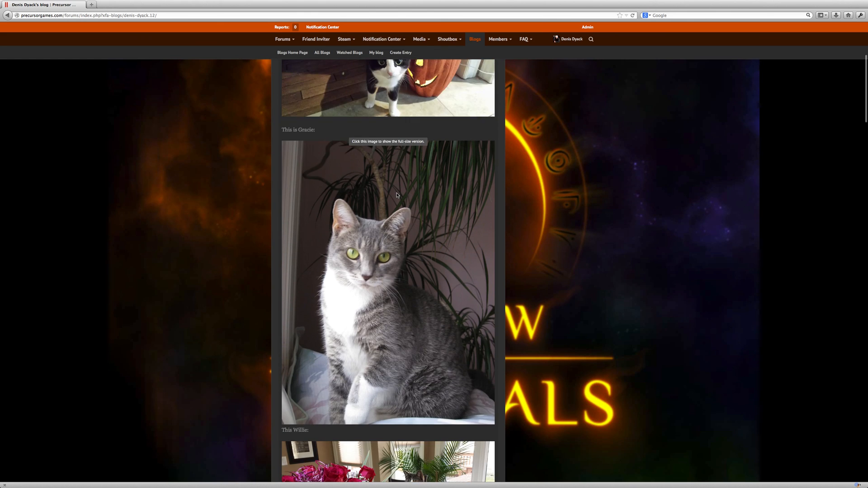
scroll("down", 3)
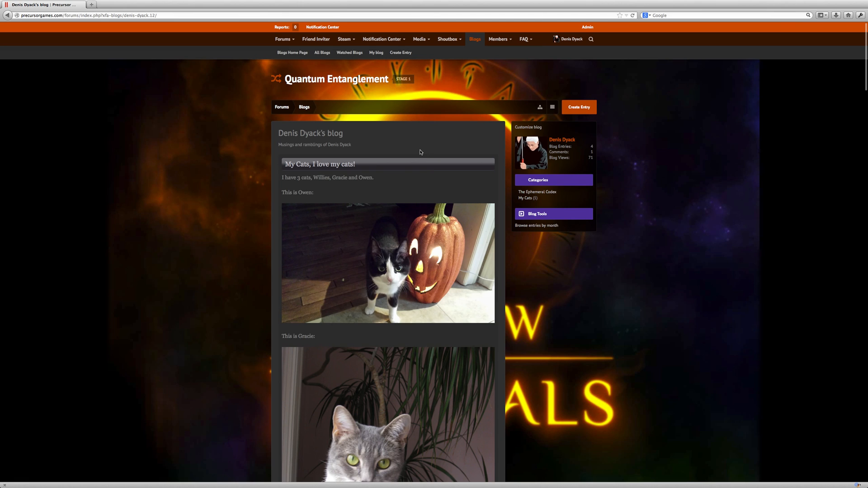
mouse_move(418, 151)
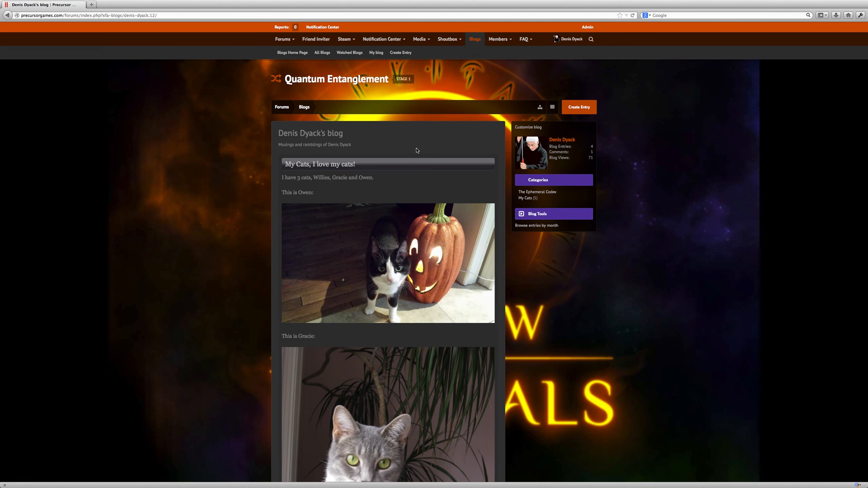